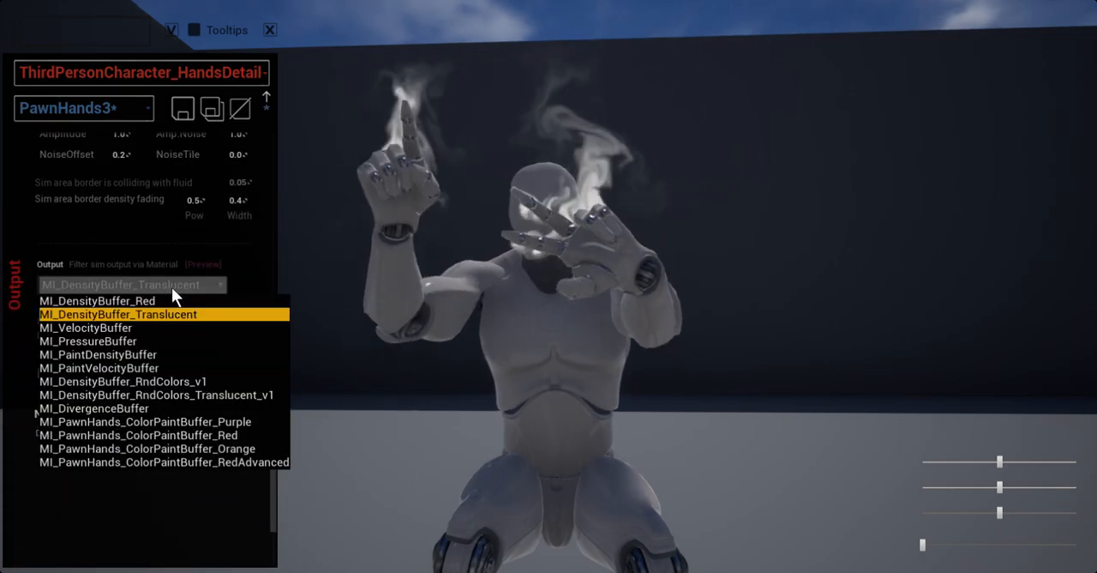
- Open the 'Filter sim output via Material' dropdown for the HandsDetailed fluid output
{"action": "left_click", "coordinate": [97, 300]}
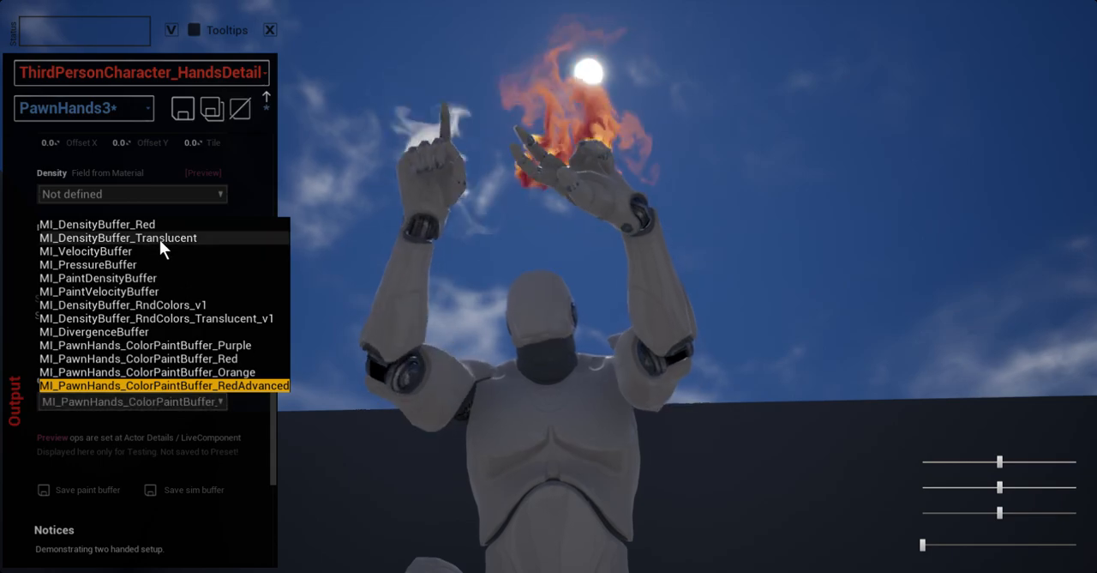
- Choose MI_DensityBuffer_Translucent as the hands' output material
{"action": "left_click", "coordinate": [118, 238]}
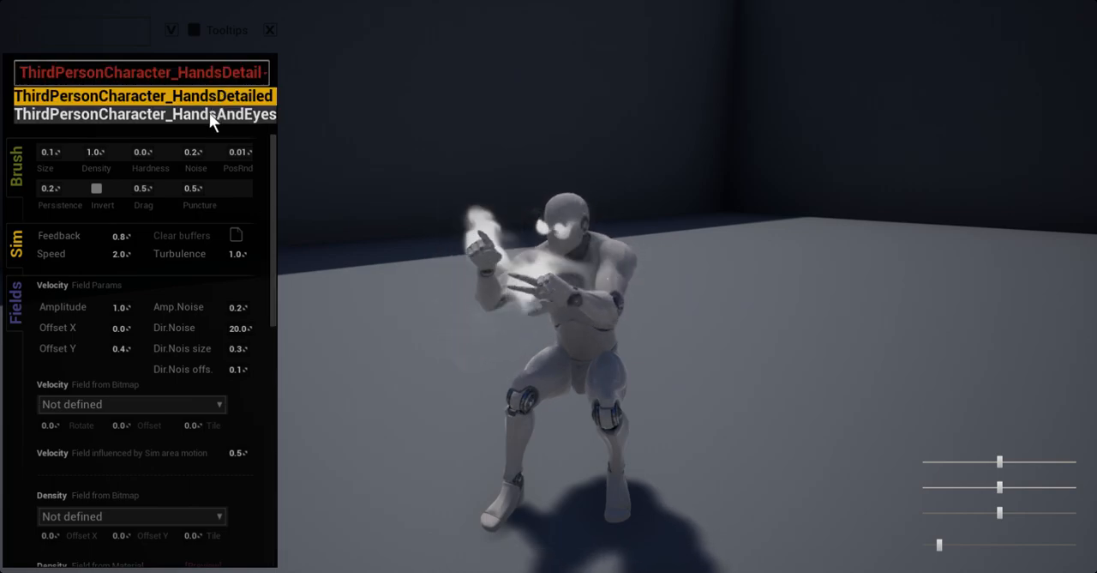
- Select ThirdPersonCharacter_HandsAndEyes and set its output to MI_DensityBuffer_Translucent
{"action": "left_click", "coordinate": [157, 114]}
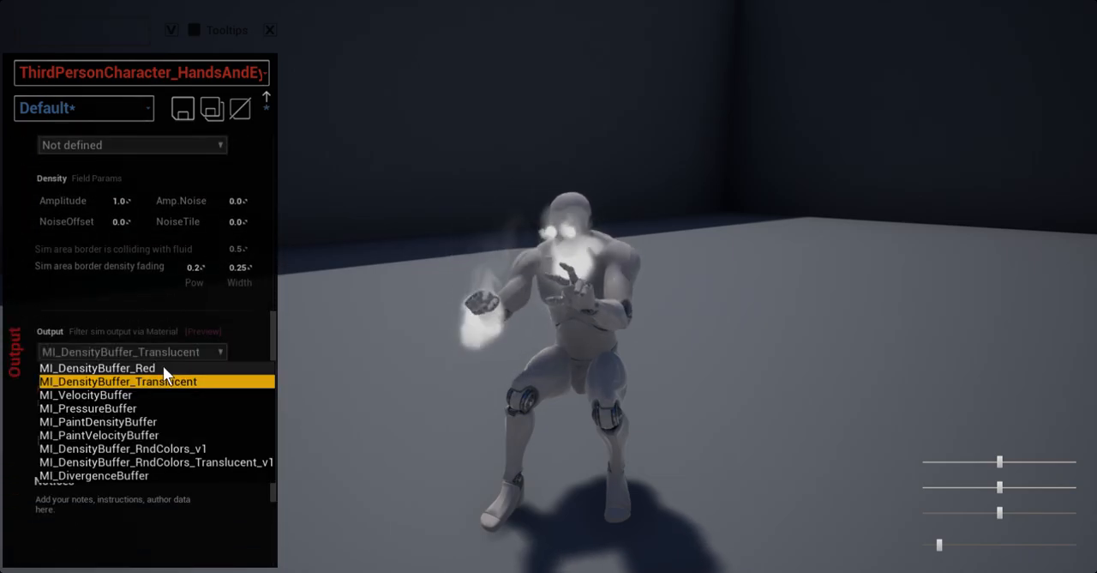
{"action": "left_click", "coordinate": [96, 368]}
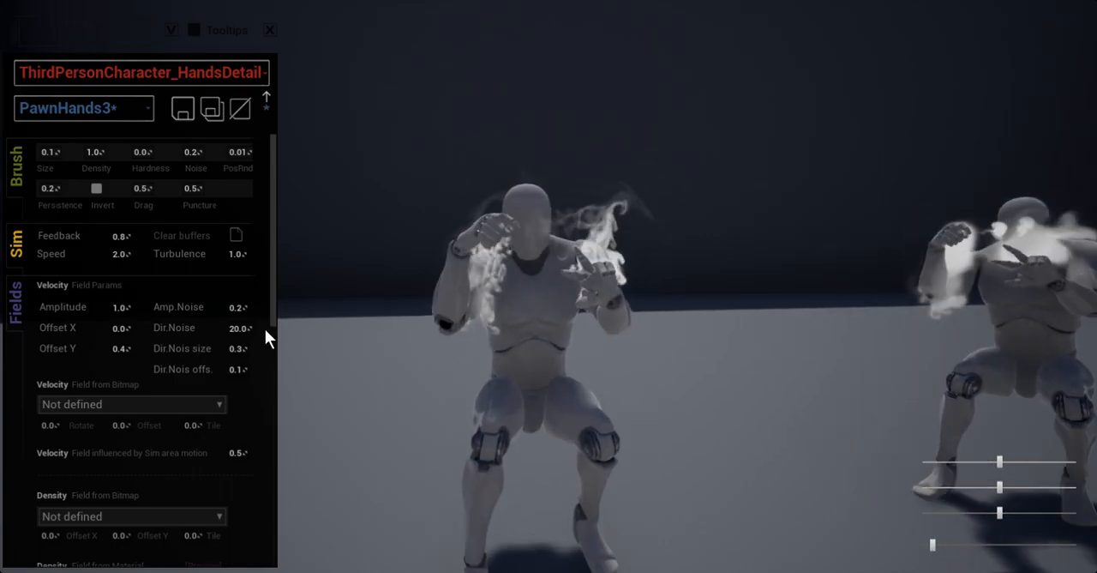
- Scroll to Output on HandsDetailed and open the output material list
{"action": "scroll", "scroll_direction": "down", "scroll_amount": 3}
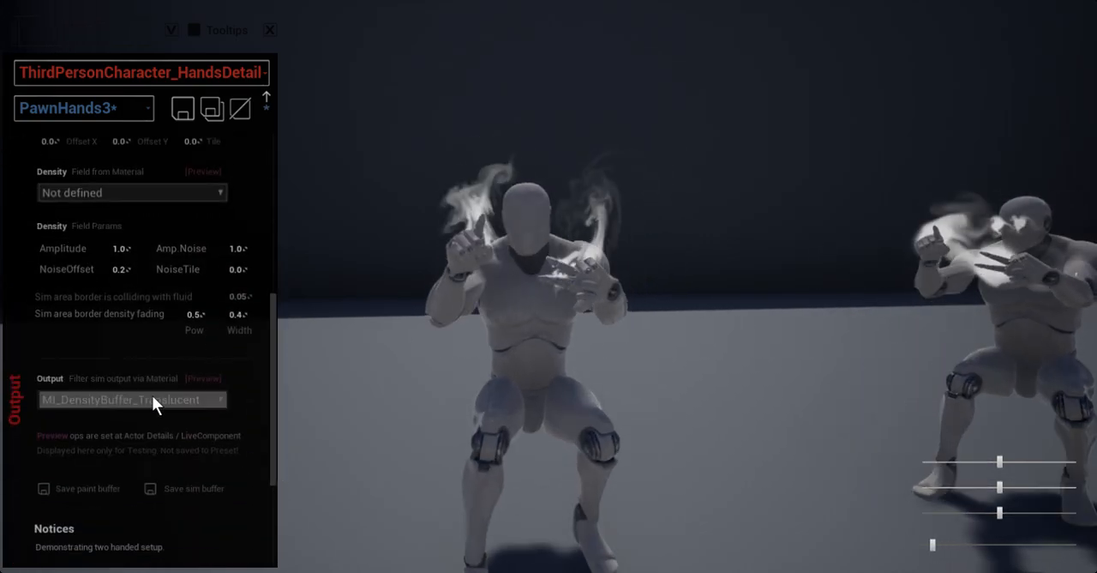
{"action": "left_click", "coordinate": [132, 398]}
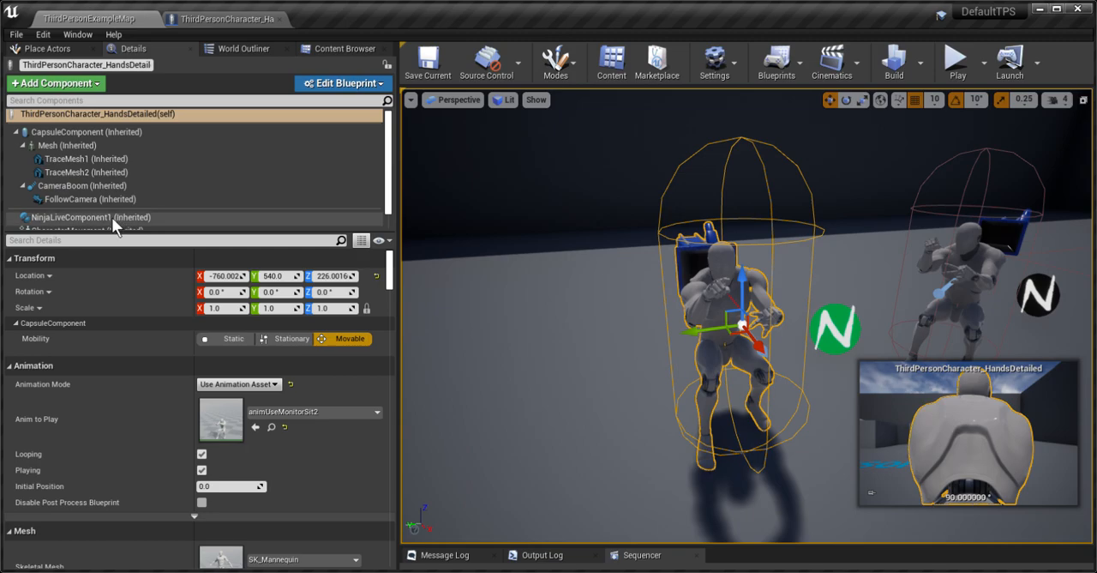
- Select NinjaLiveComponent1, review Live Brush Settings, then collapse that group
{"action": "left_click", "coordinate": [89, 217]}
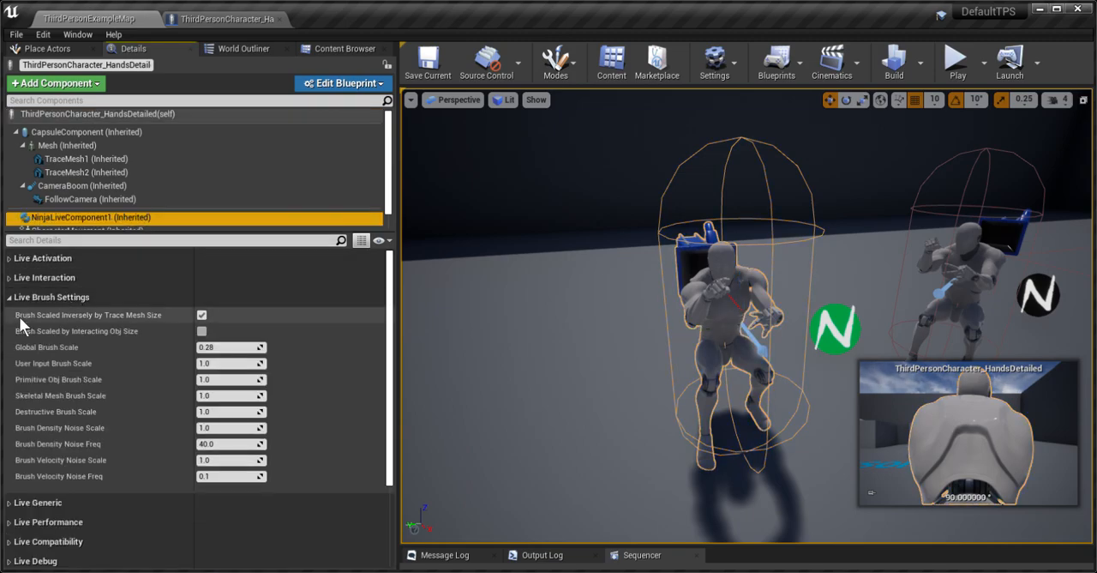
{"action": "left_click", "coordinate": [225, 347]}
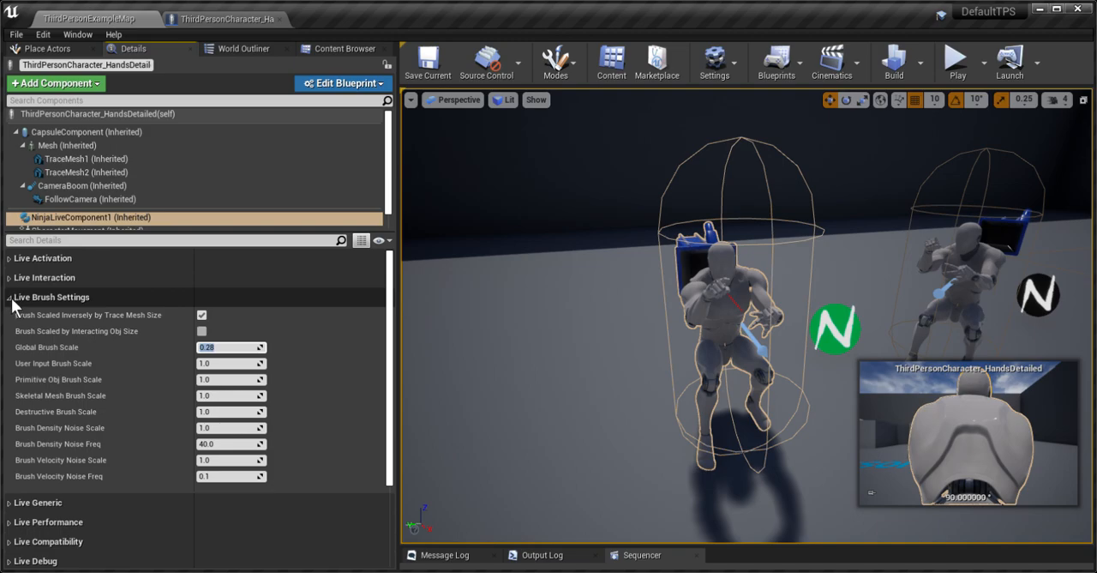
{"action": "left_click", "coordinate": [9, 297]}
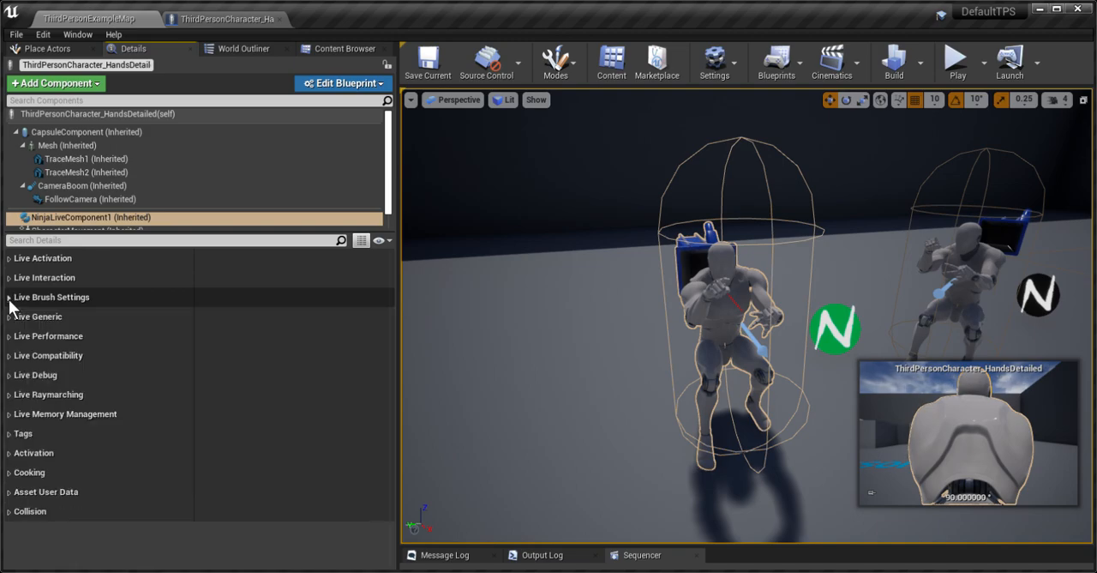
{"action": "mouse_move", "coordinate": [17, 287]}
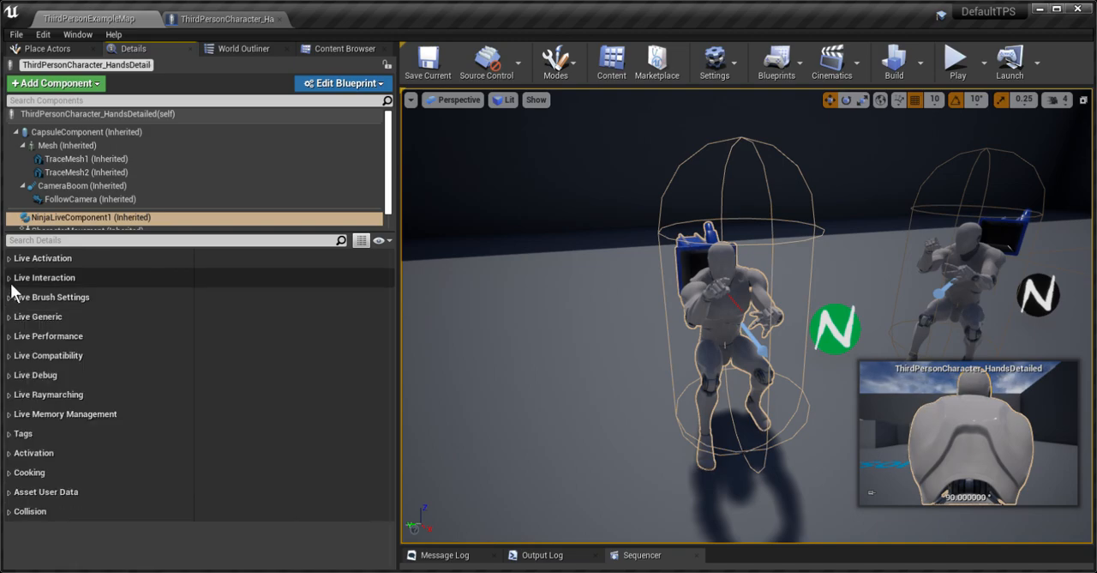
- Expand Live Interaction and list the 15 finger bones, index_01_l to thumb_03_l
{"action": "left_click", "coordinate": [8, 277]}
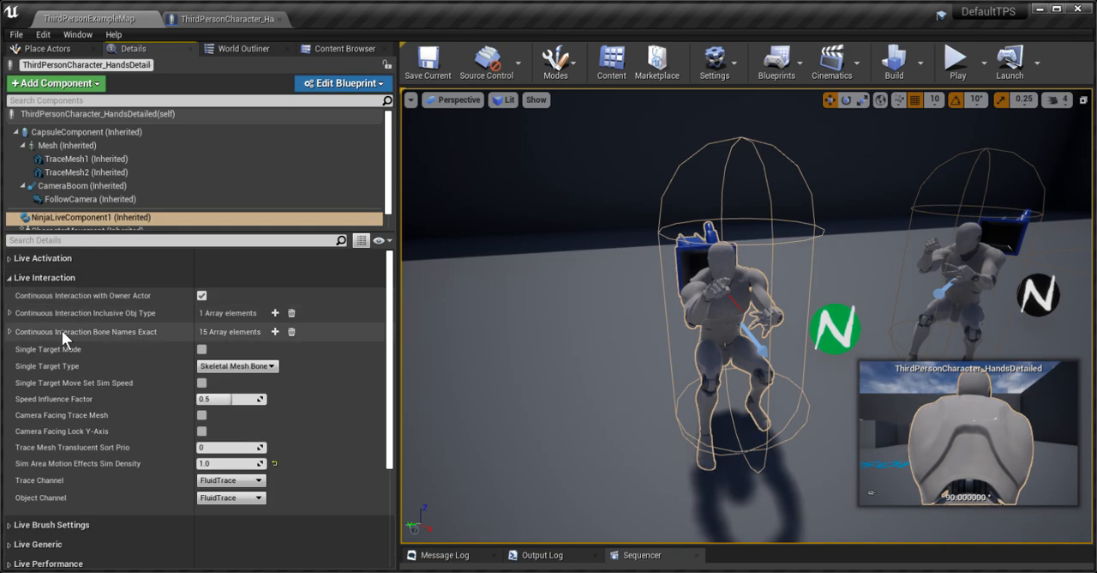
{"action": "left_click", "coordinate": [9, 331]}
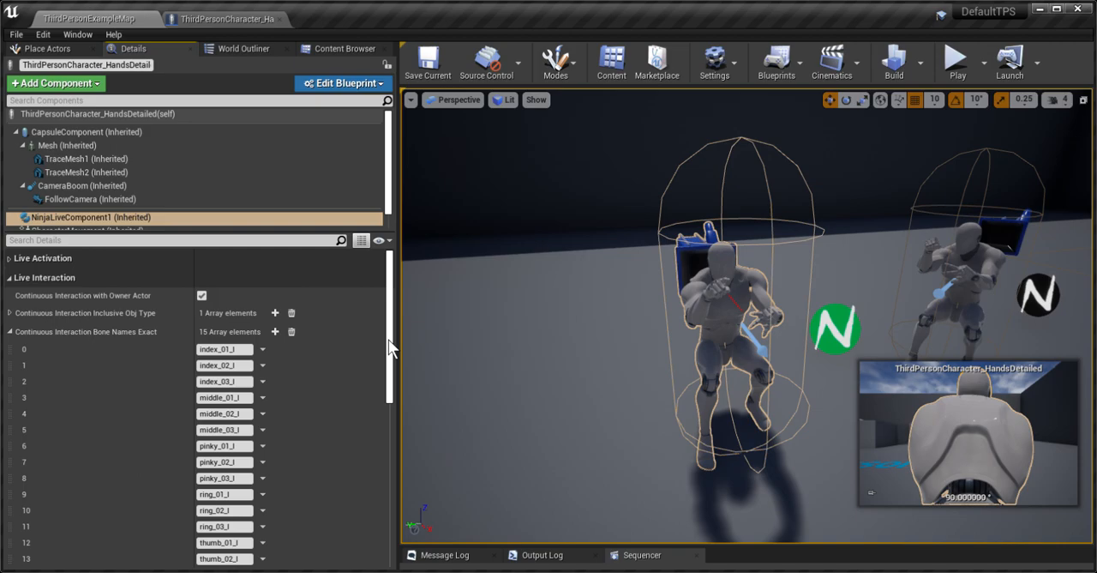
{"action": "scroll", "scroll_direction": "down", "scroll_amount": 3}
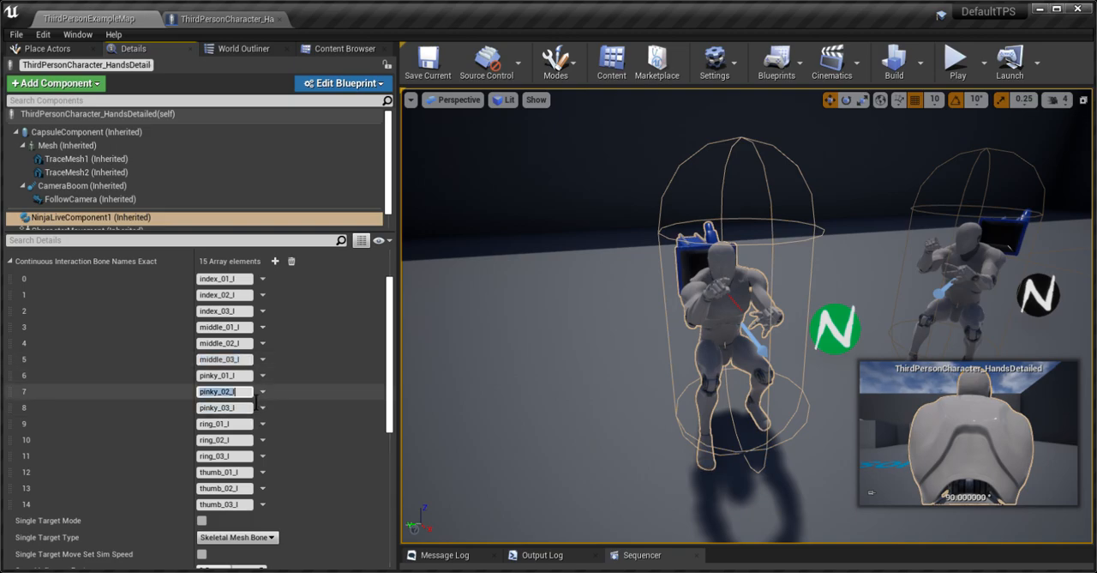
{"action": "mouse_move", "coordinate": [642, 284]}
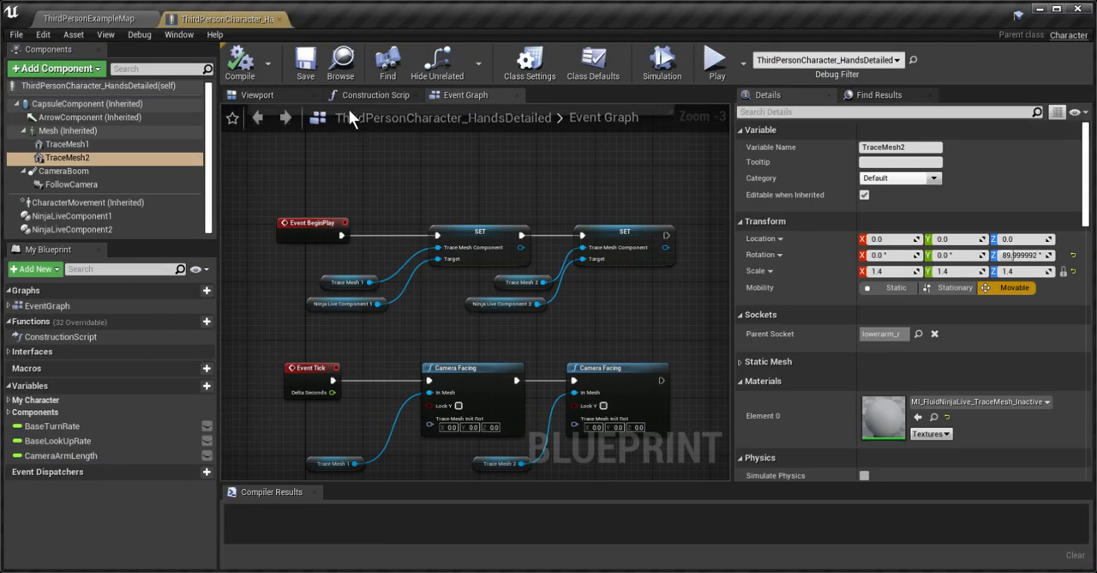
{"action": "left_click", "coordinate": [67, 143]}
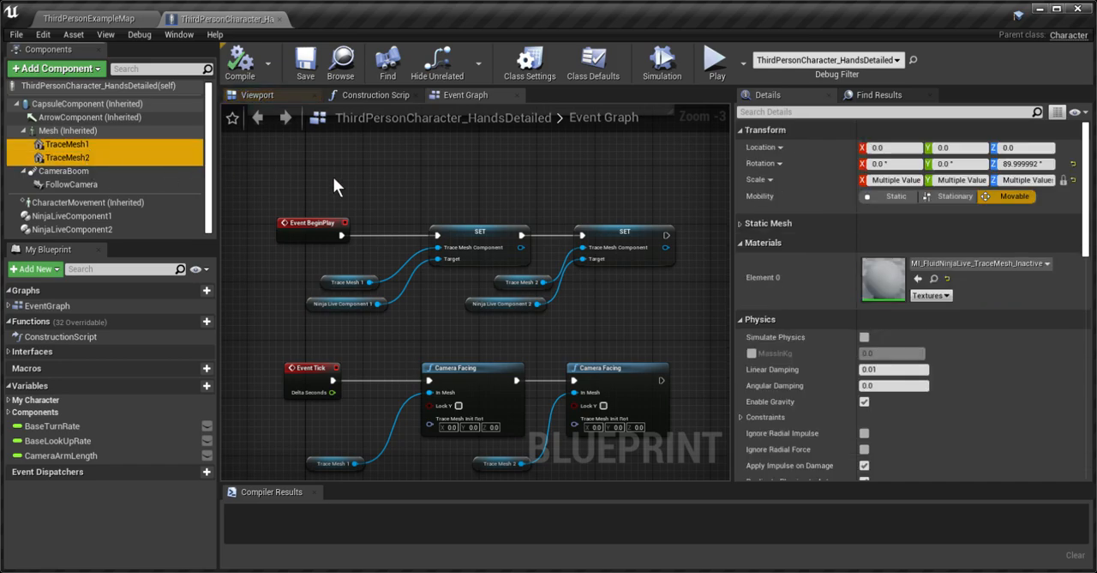
{"action": "left_click", "coordinate": [68, 130]}
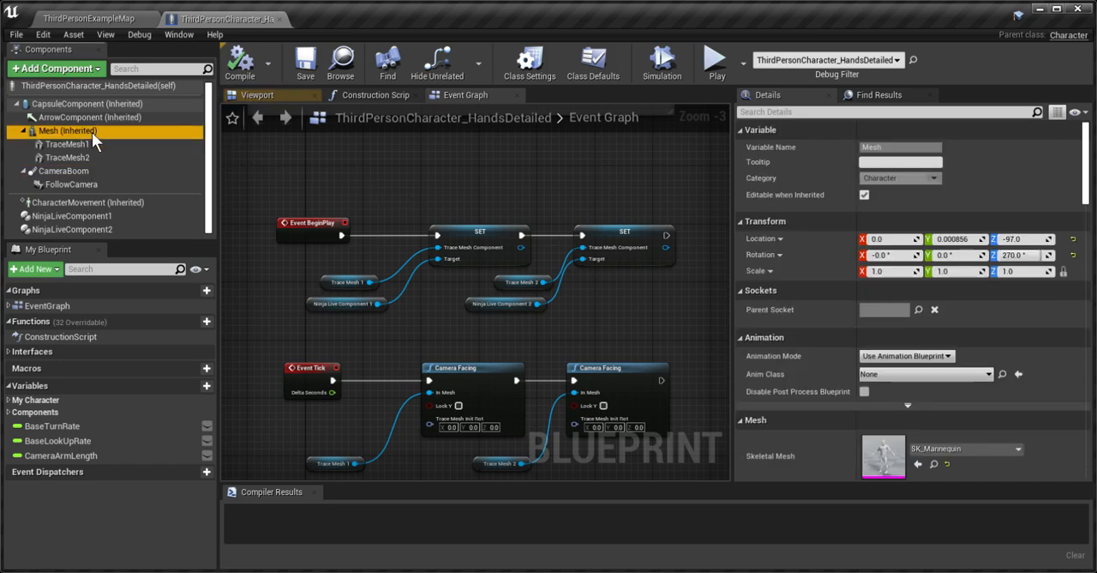
{"action": "left_click", "coordinate": [66, 158]}
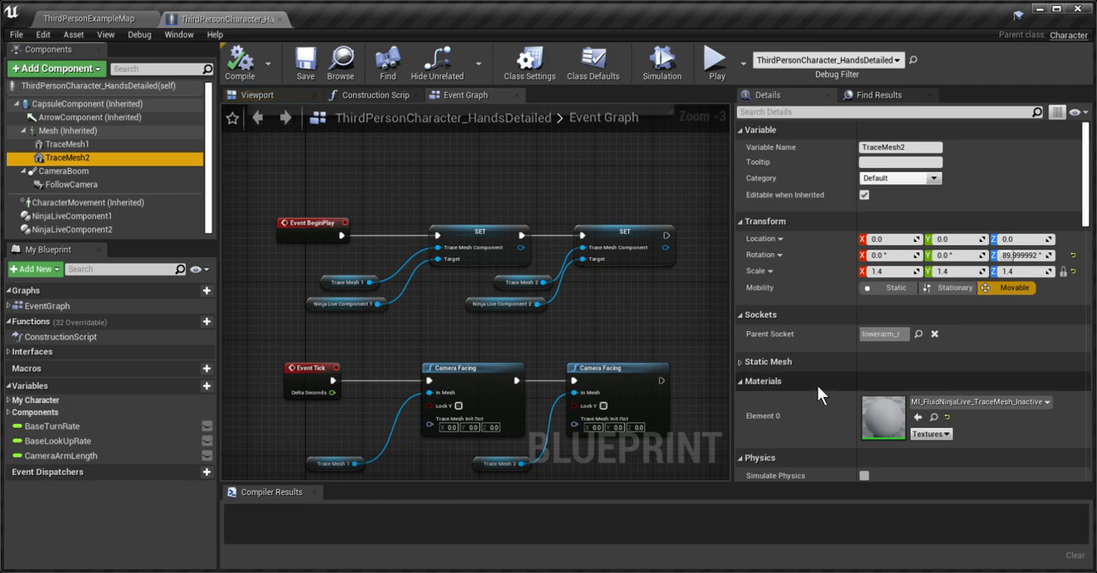